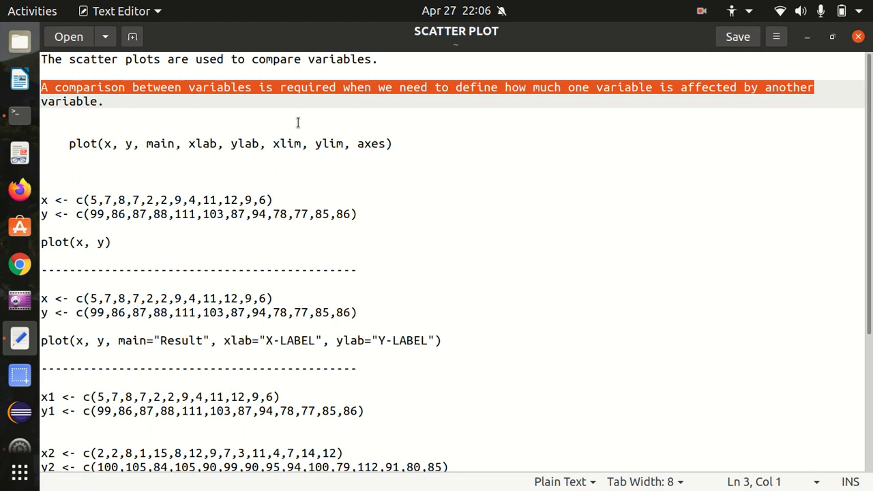
pyautogui.moveTo(240, 136)
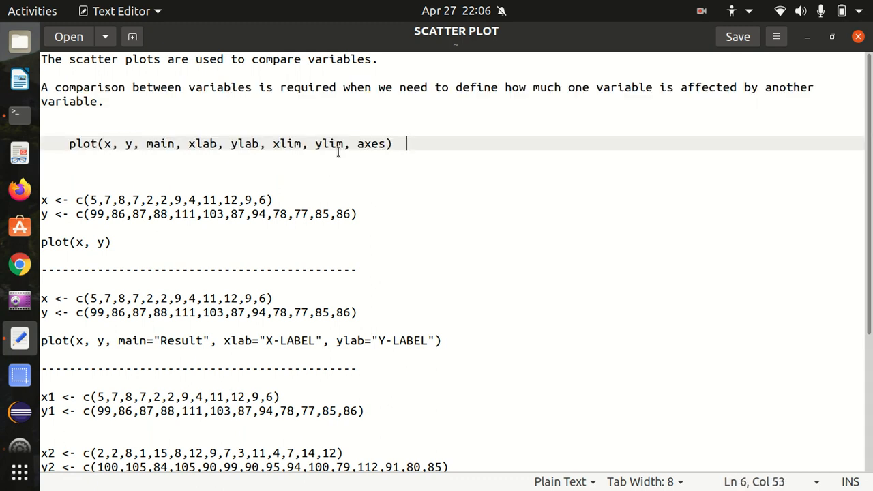
pyautogui.moveTo(215, 153)
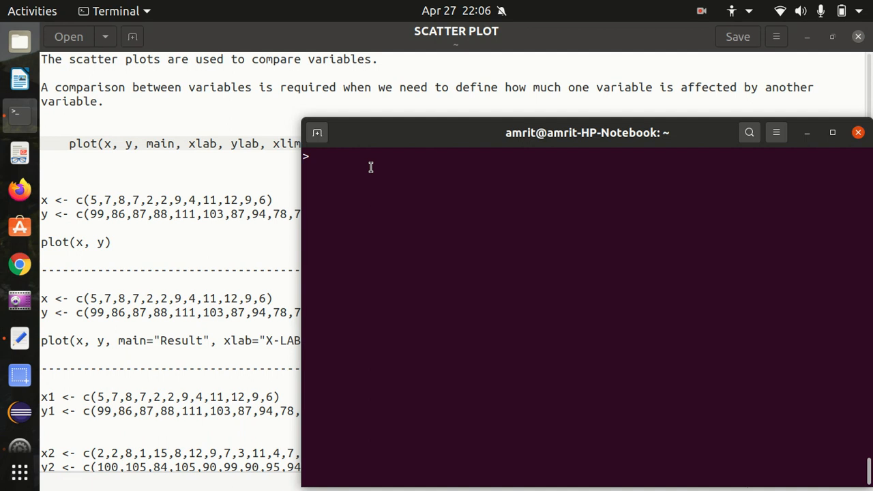
# Step: Look up ?plot and choose the graphics package's Default Scatterplot Function help page
pyautogui.write('?')
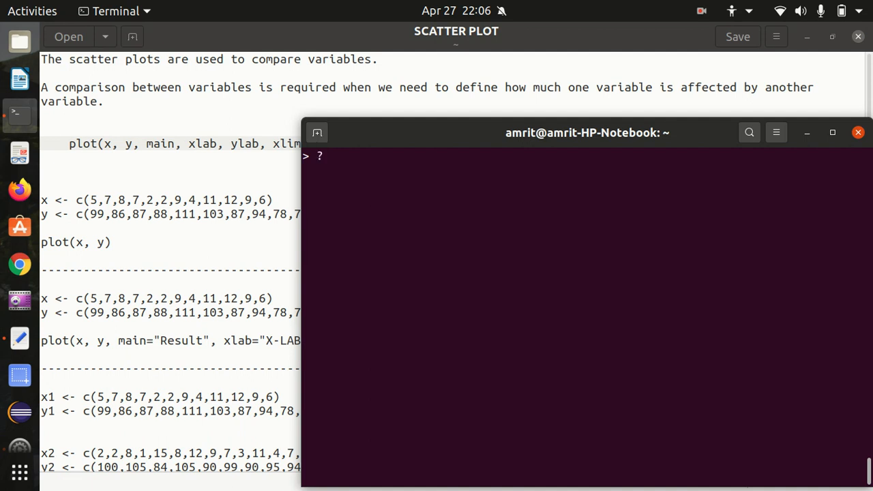
pyautogui.write('plot')
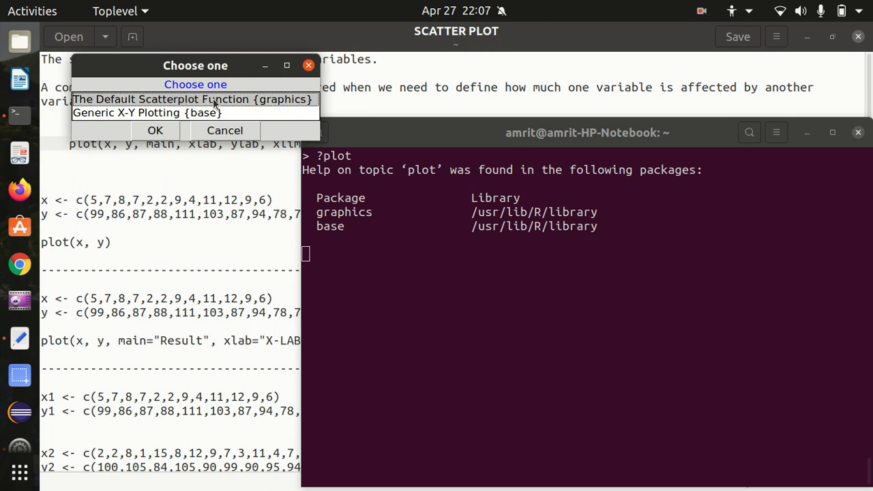
pyautogui.click(156, 131)
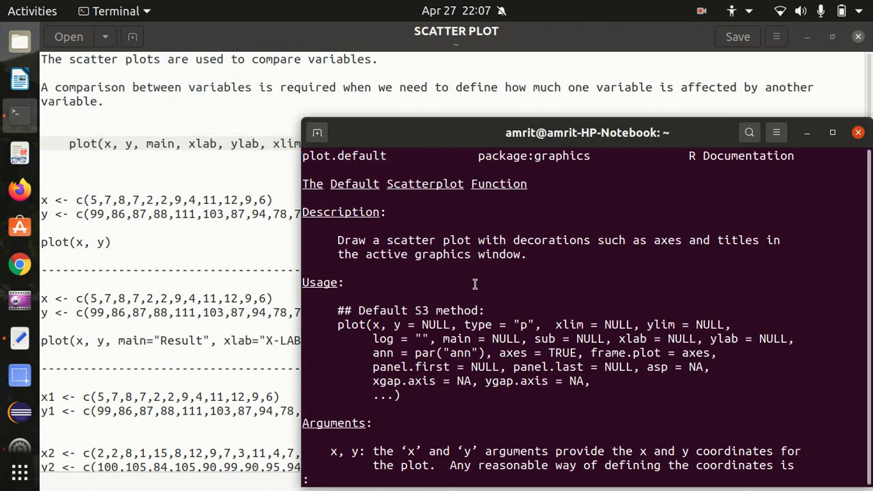
# Step: Read through the plot help page's description and arguments
pyautogui.scroll(-3)
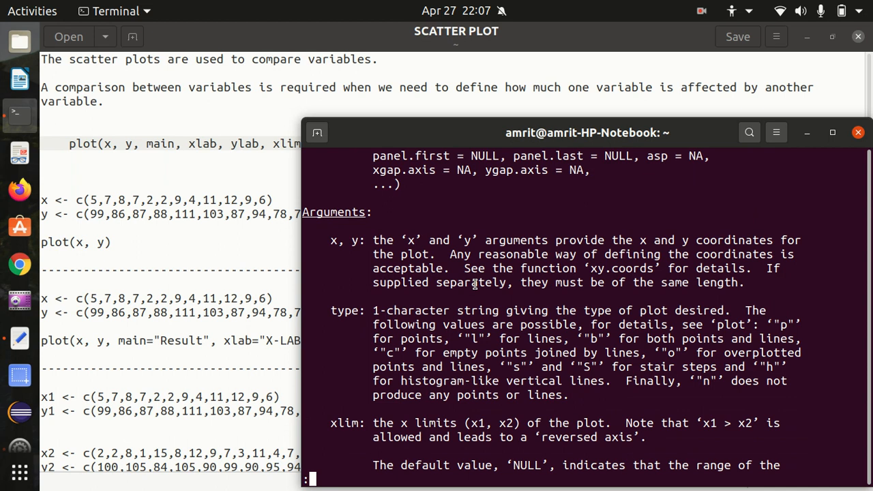
pyautogui.scroll(-3)
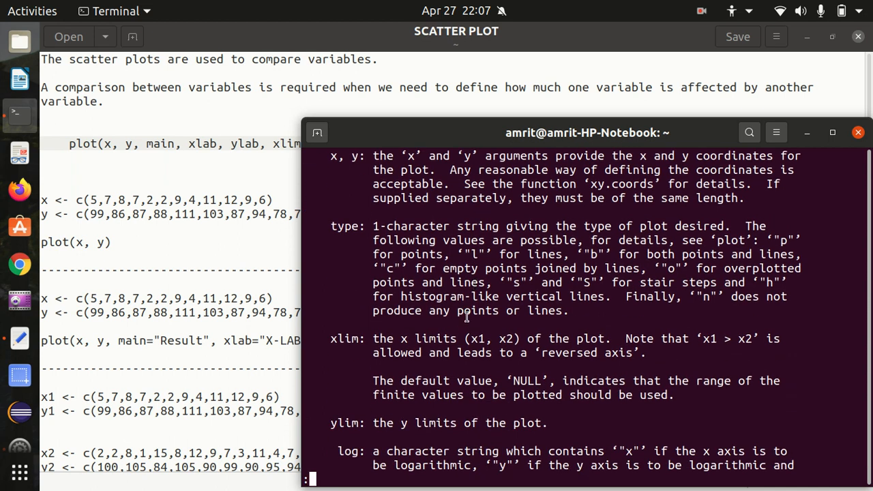
pyautogui.scroll(-3)
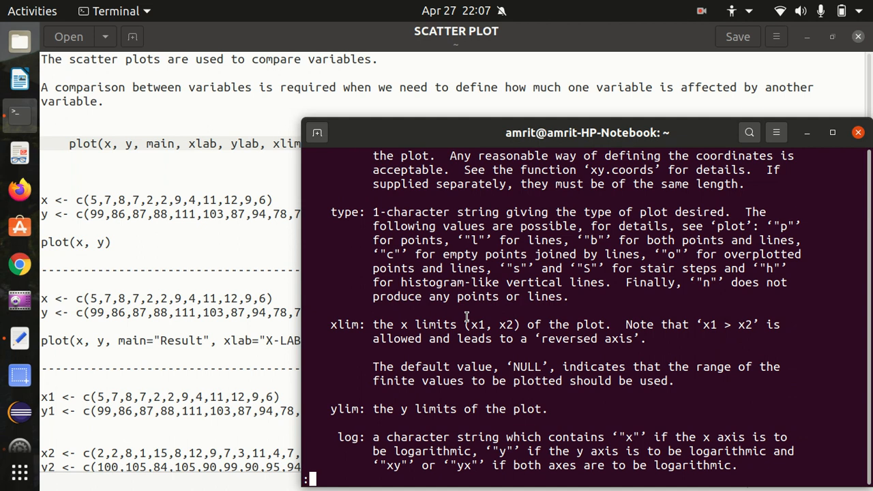
pyautogui.scroll(-3)
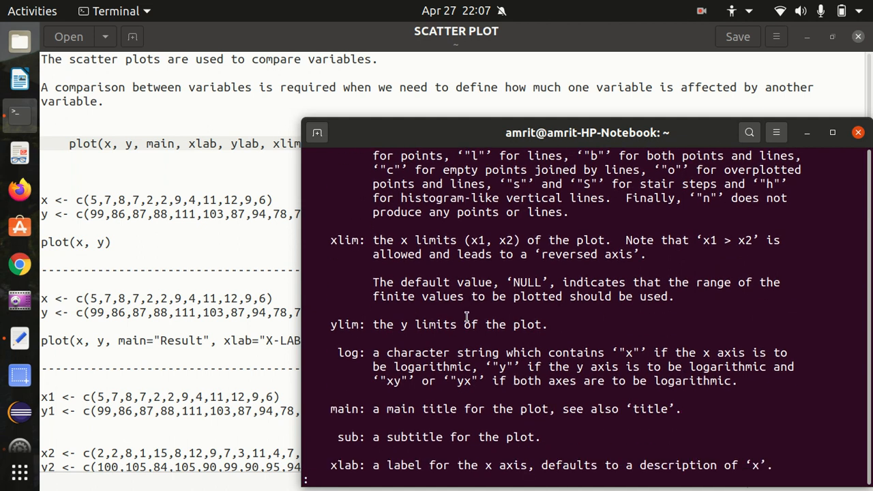
pyautogui.scroll(-3)
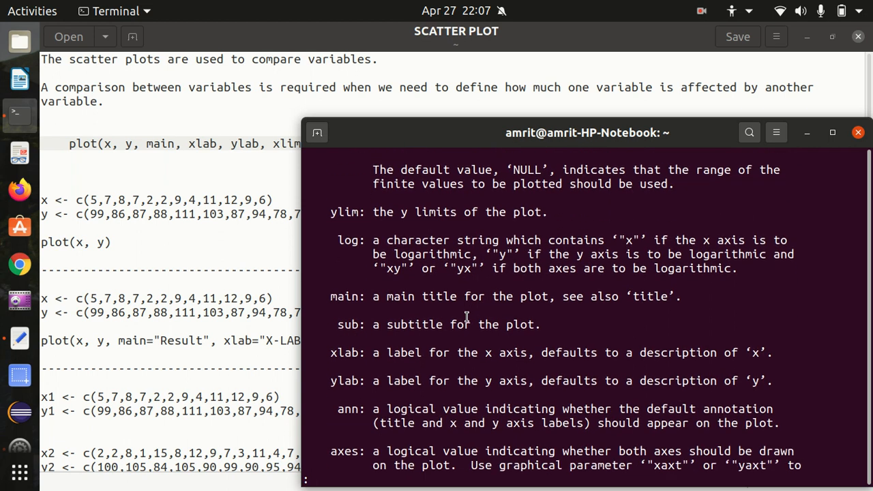
pyautogui.scroll(-3)
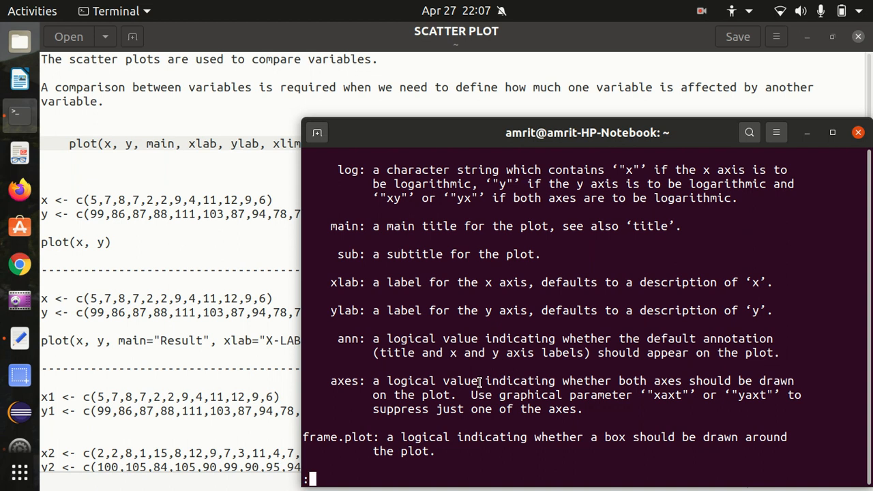
pyautogui.scroll(3)
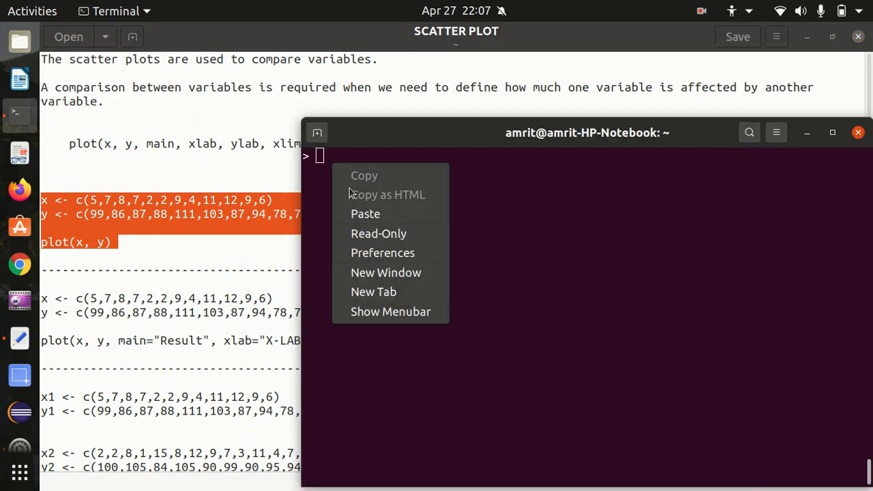
# Step: Run the pasted x, y and plot(x, y) code and move the graphics window right
pyautogui.click(366, 213)
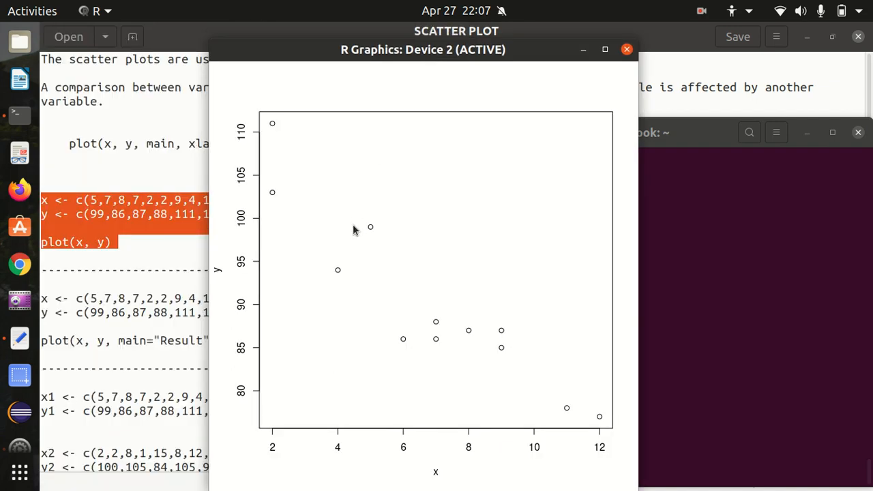
pyautogui.moveTo(416, 287)
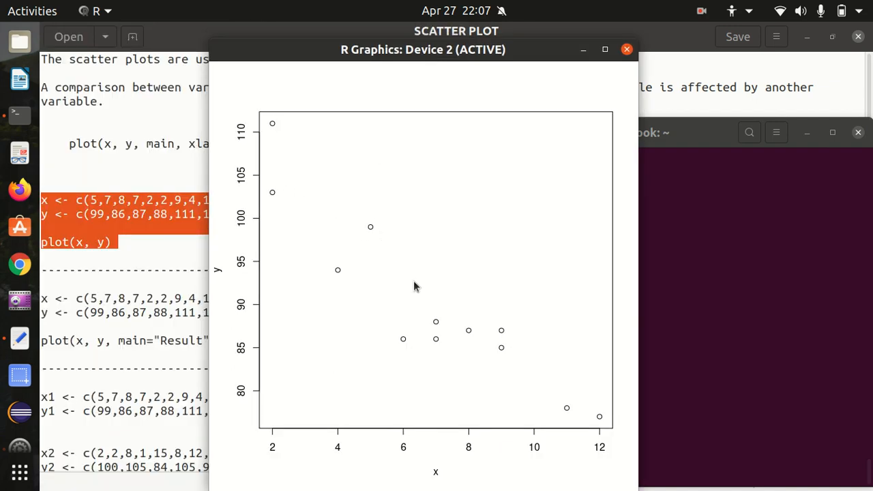
pyautogui.moveTo(401, 267)
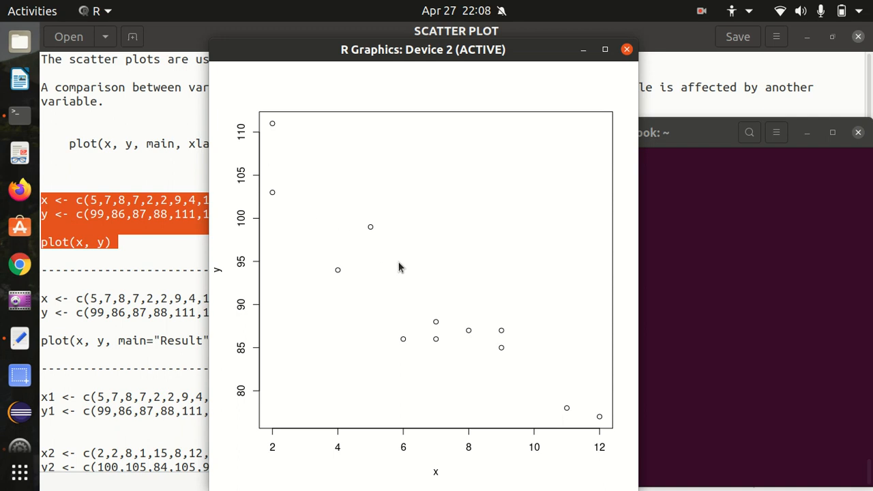
pyautogui.moveTo(423, 49); pyautogui.dragTo(489, 49)
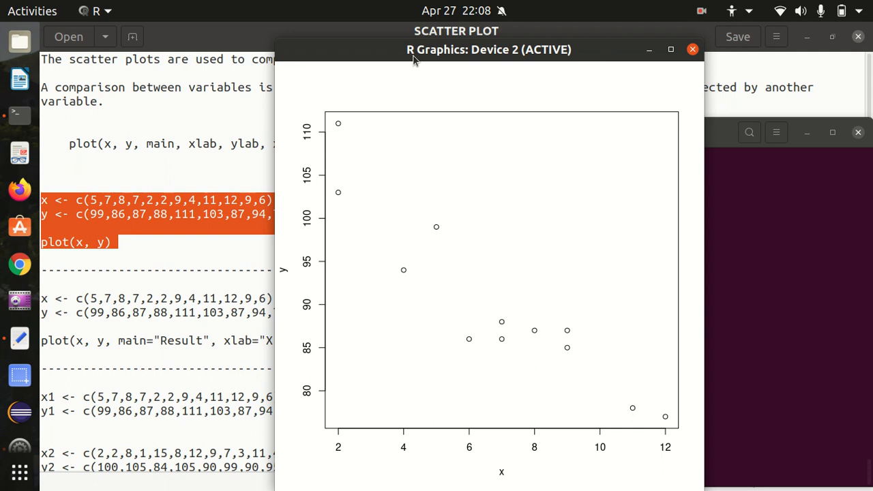
pyautogui.moveTo(412, 143)
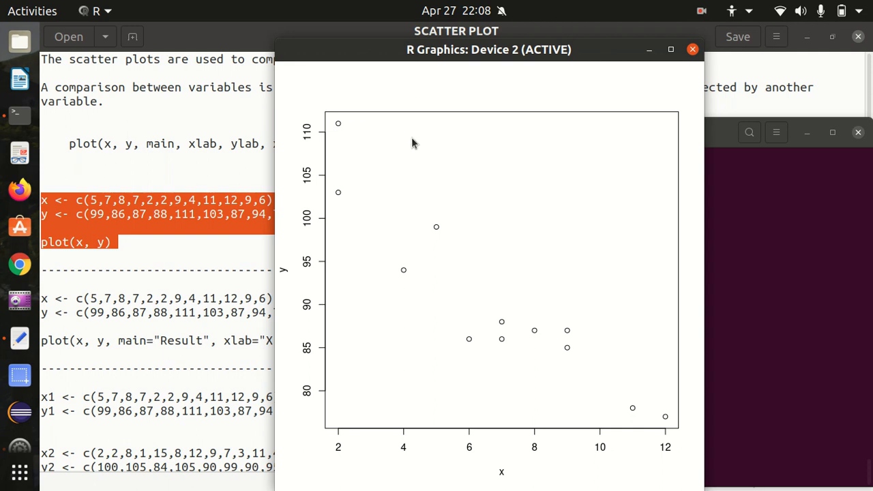
# Step: Point out the main title and ylab label arguments in the second plot example
pyautogui.click(693, 49)
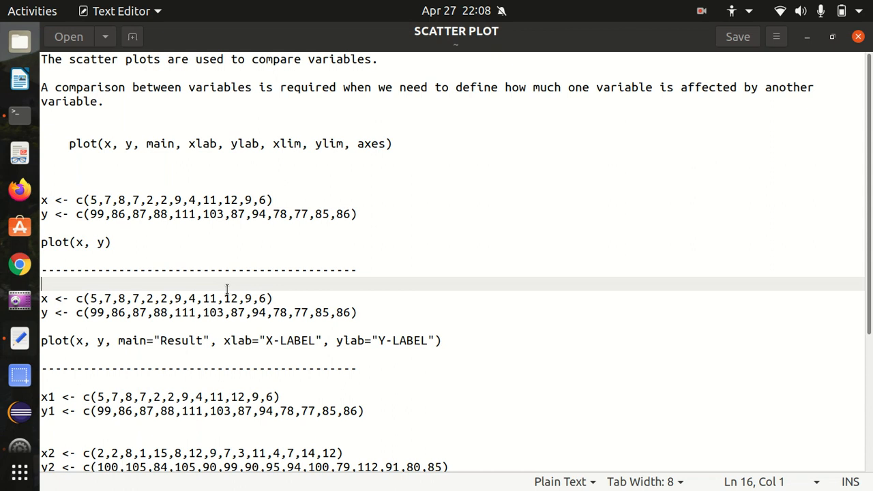
pyautogui.scroll(-3)
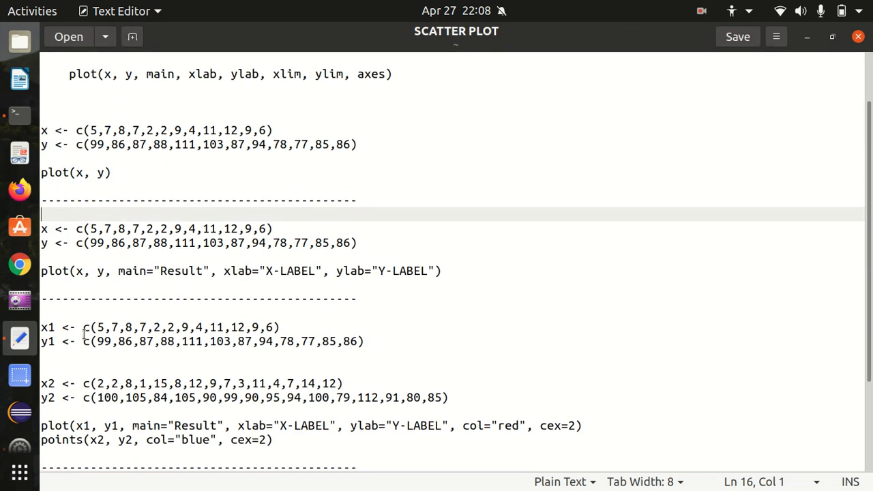
pyautogui.doubleClick(131, 270)
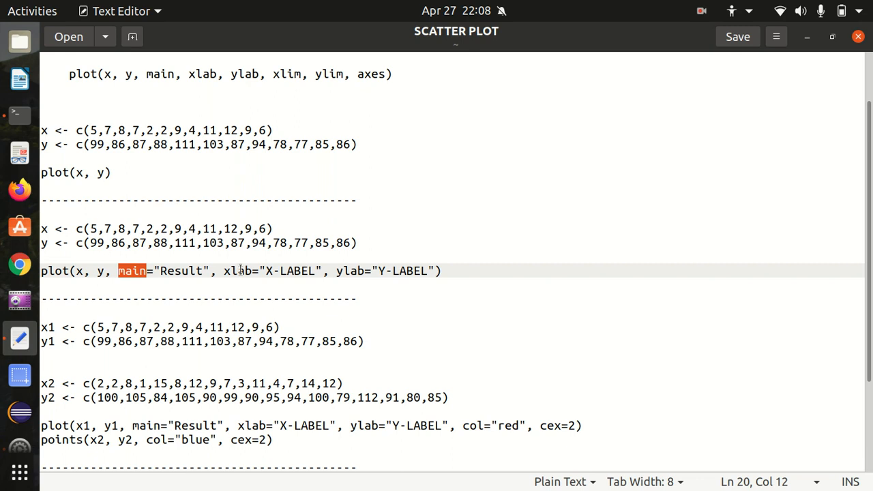
pyautogui.doubleClick(349, 270)
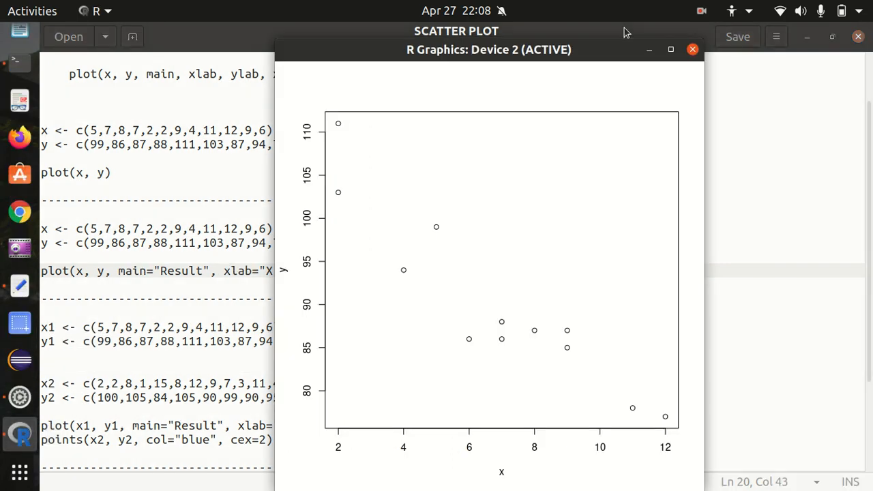
# Step: Copy the second example's x, y and titled, labelled plot() block
pyautogui.click(692, 49)
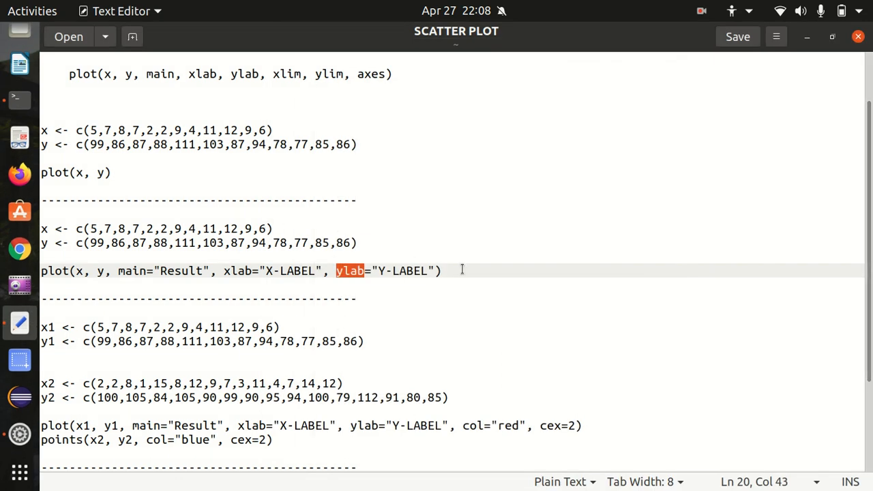
pyautogui.rightClick(96, 252)
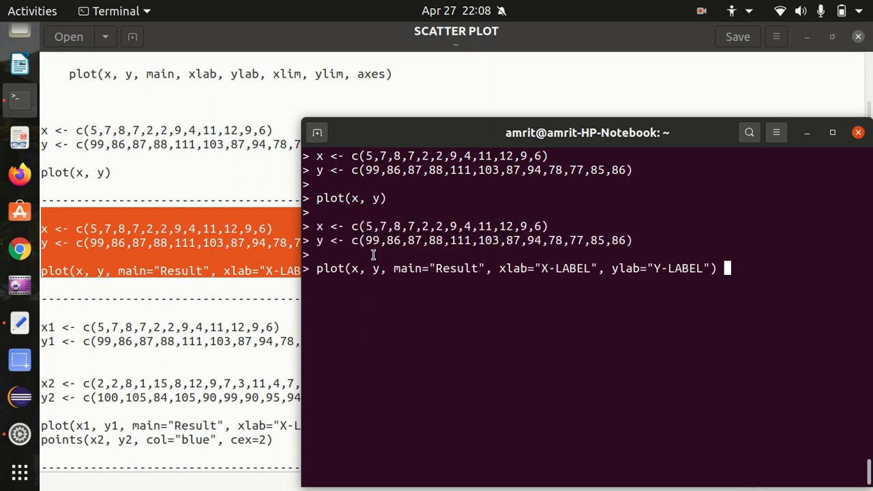
# Step: Run plot(x, y, main="Result", xlab="X-LABEL", ylab="Y-LABEL")
pyautogui.press('Return')
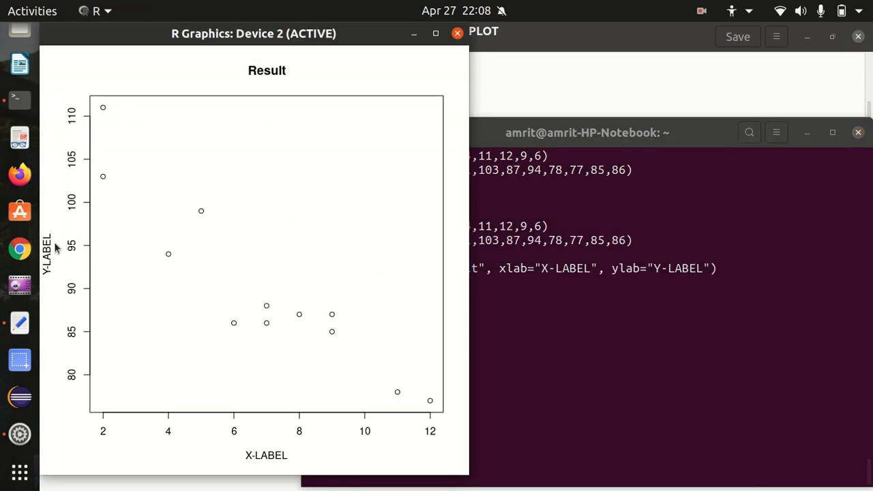
pyautogui.moveTo(271, 75)
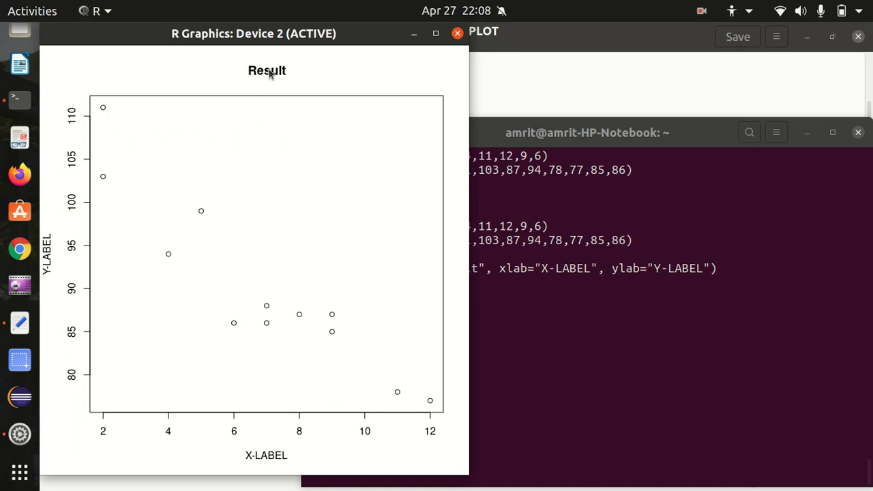
pyautogui.moveTo(302, 115)
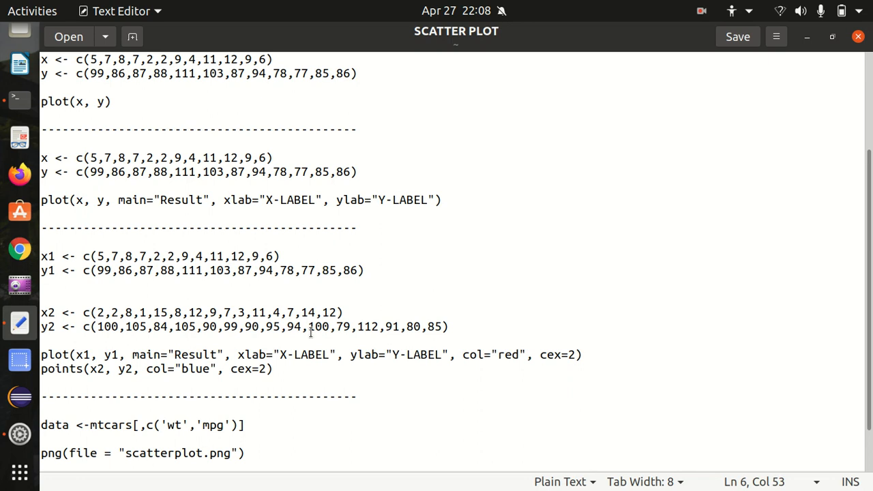
pyautogui.moveTo(150, 182)
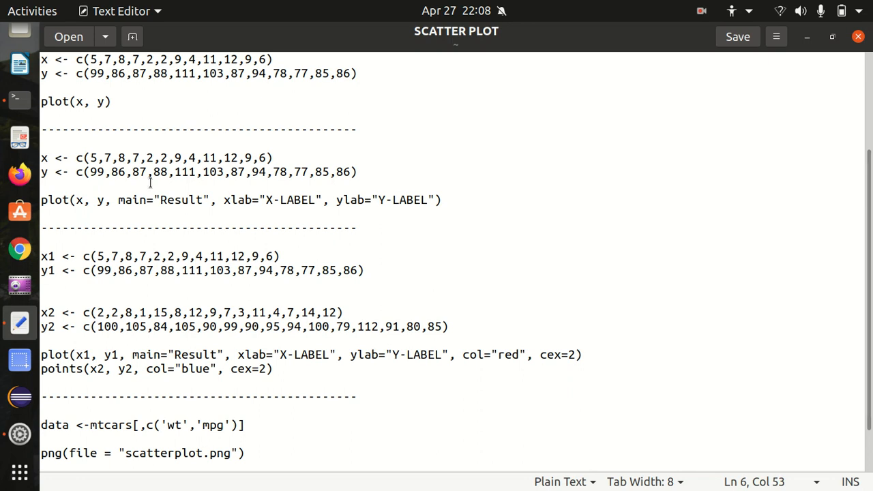
pyautogui.moveTo(109, 187)
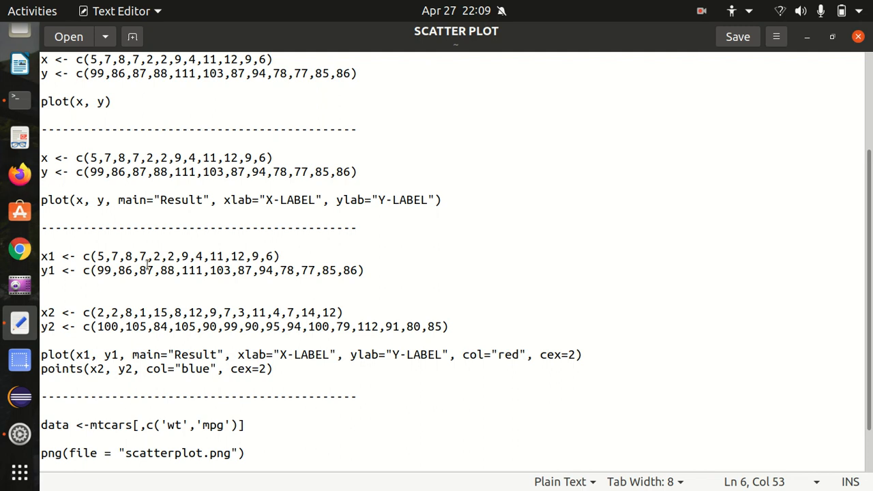
pyautogui.moveTo(60, 257); pyautogui.dragTo(362, 270)
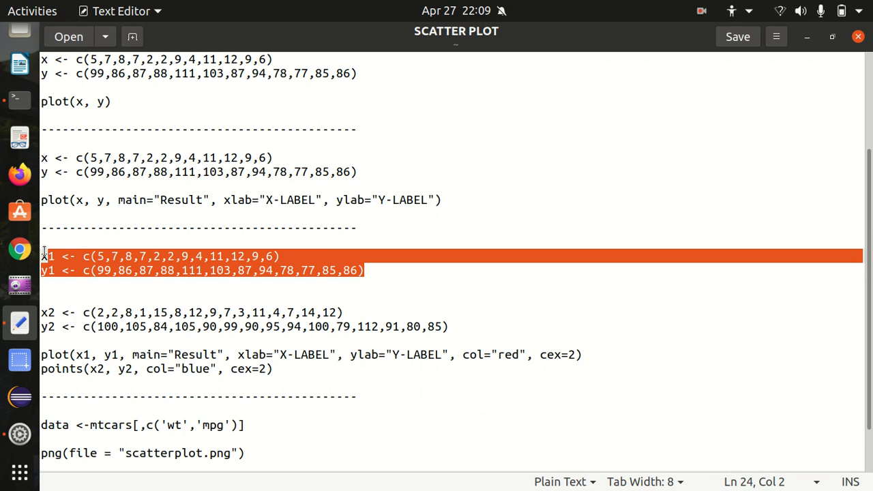
pyautogui.click(109, 284)
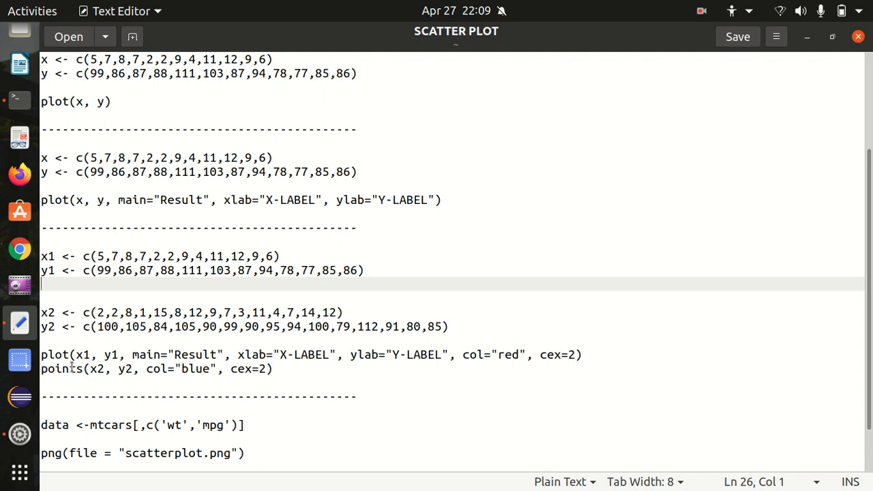
pyautogui.click(314, 326)
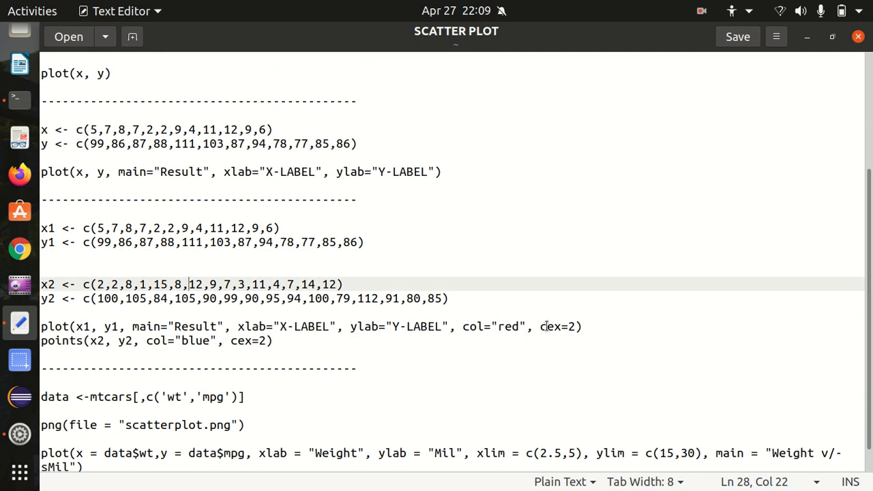
pyautogui.doubleClick(551, 326)
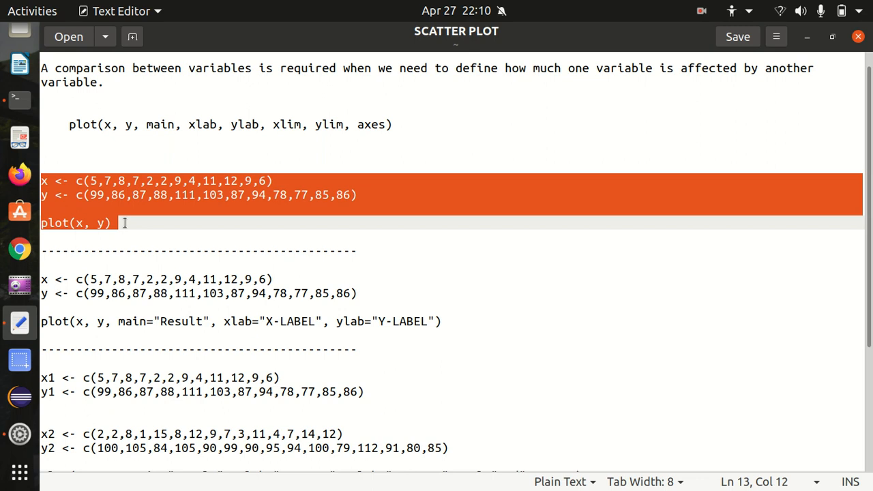
# Step: Run the x1/y1 red Result plot and points() overlay of x2/y2 in blue
pyautogui.scroll(-3)
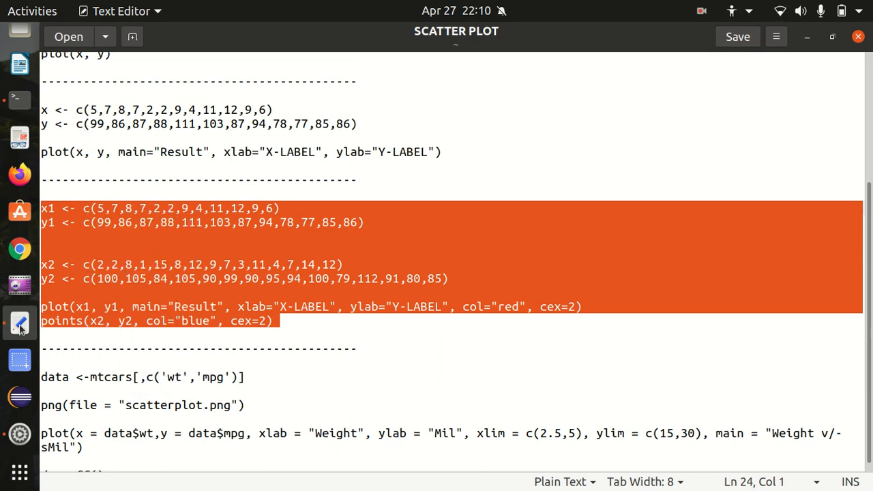
pyautogui.click(19, 322)
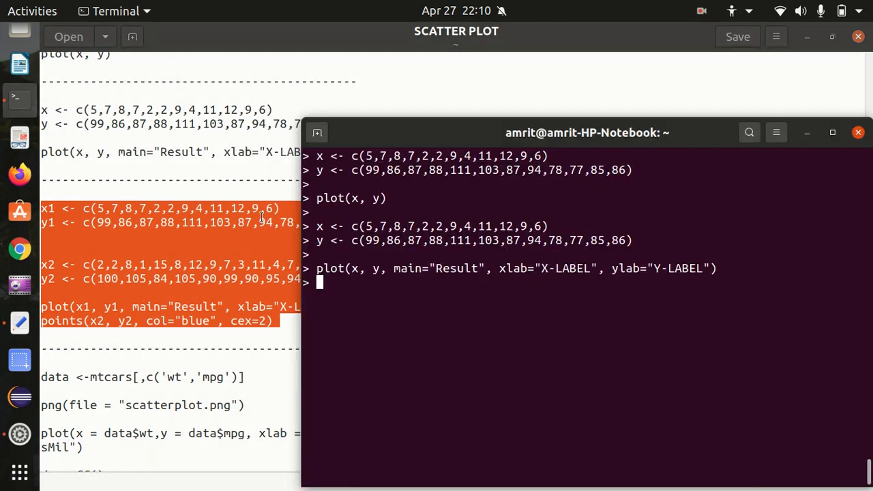
pyautogui.rightClick(467, 182)
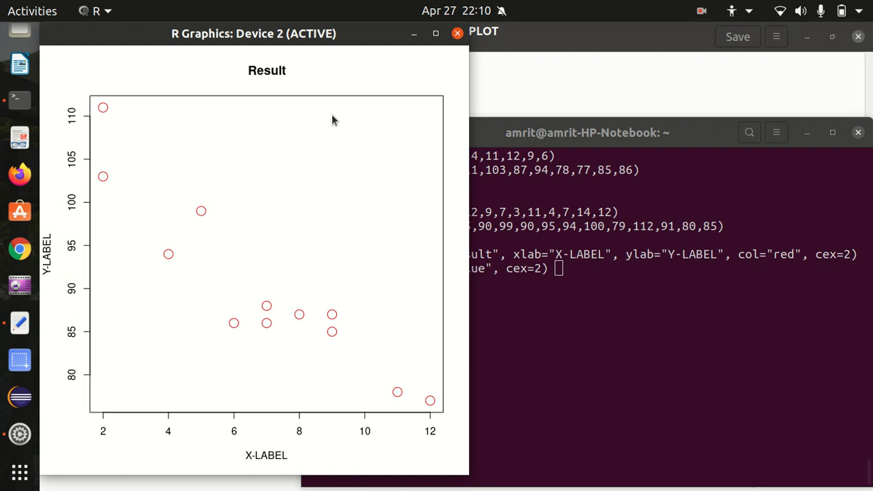
pyautogui.click(587, 133)
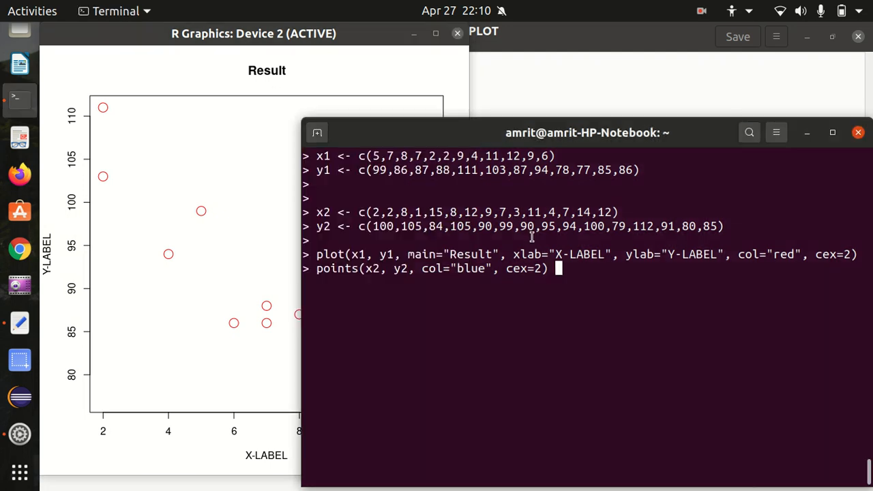
pyautogui.press('Return')
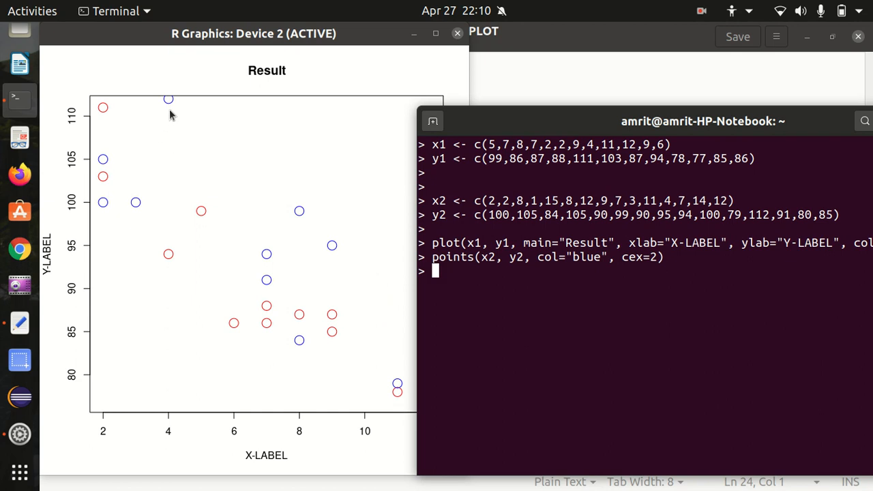
pyautogui.moveTo(188, 230)
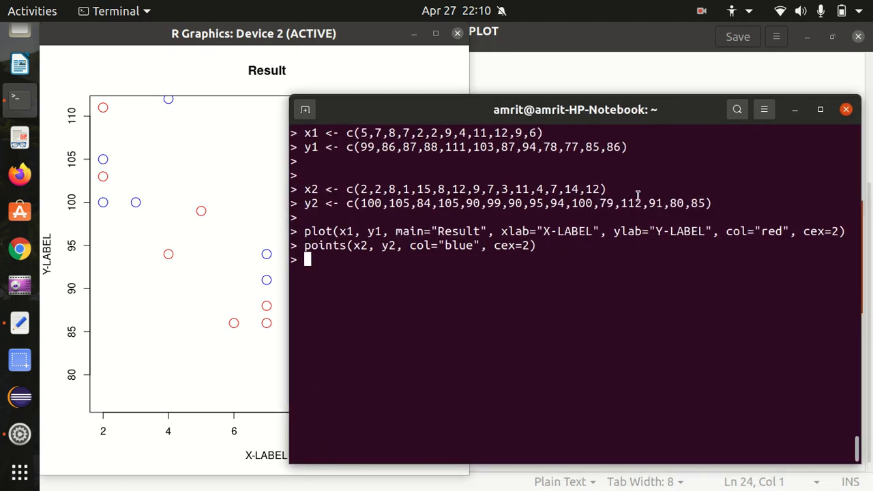
pyautogui.moveTo(494, 111)
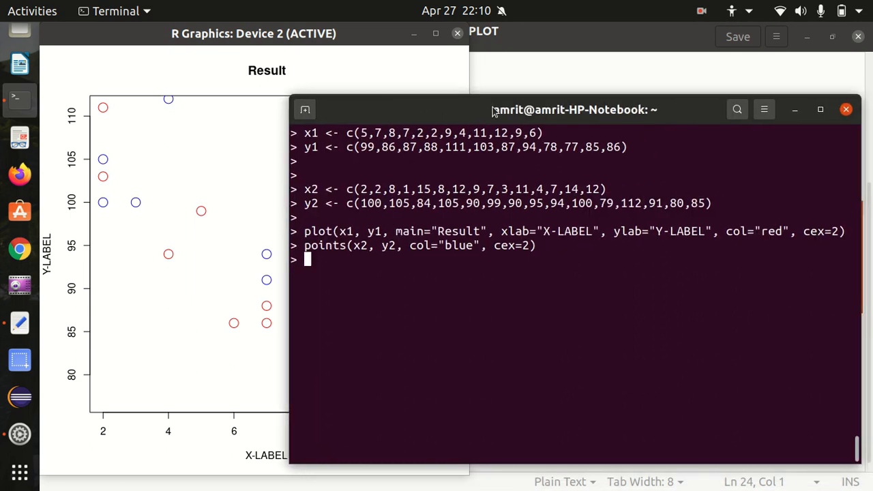
pyautogui.moveTo(572, 109); pyautogui.dragTo(696, 123)
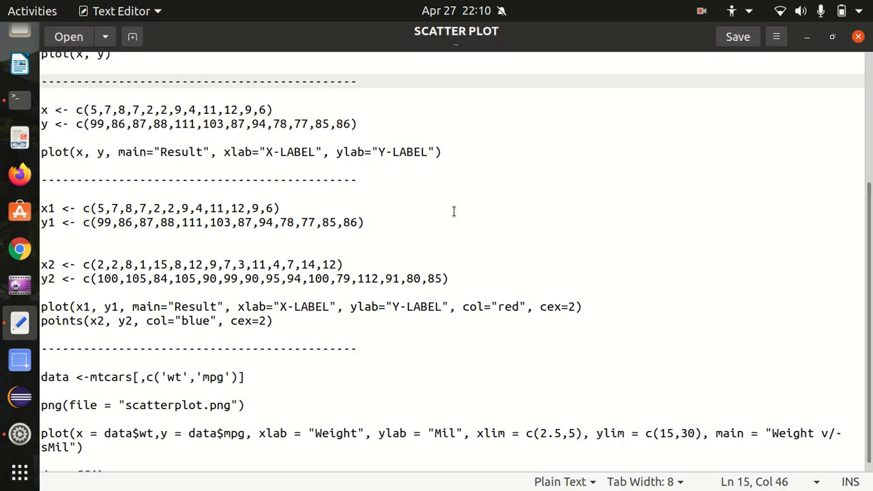
# Step: Pick out the ylim axis-range argument in the mtcars Weight vs Mil example
pyautogui.scroll(3)
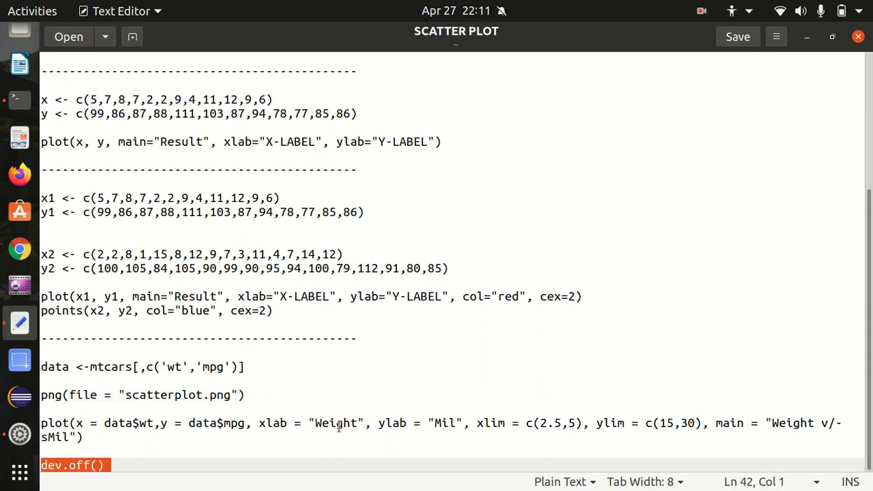
pyautogui.doubleClick(490, 423)
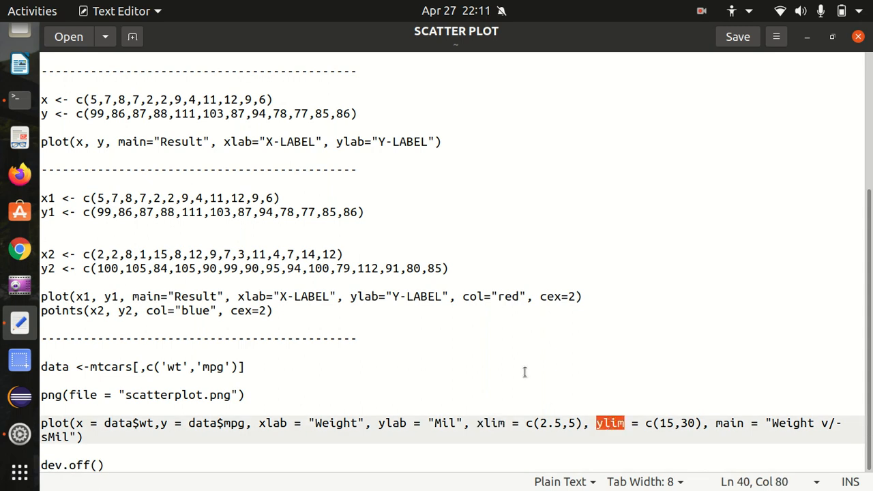
pyautogui.moveTo(475, 341)
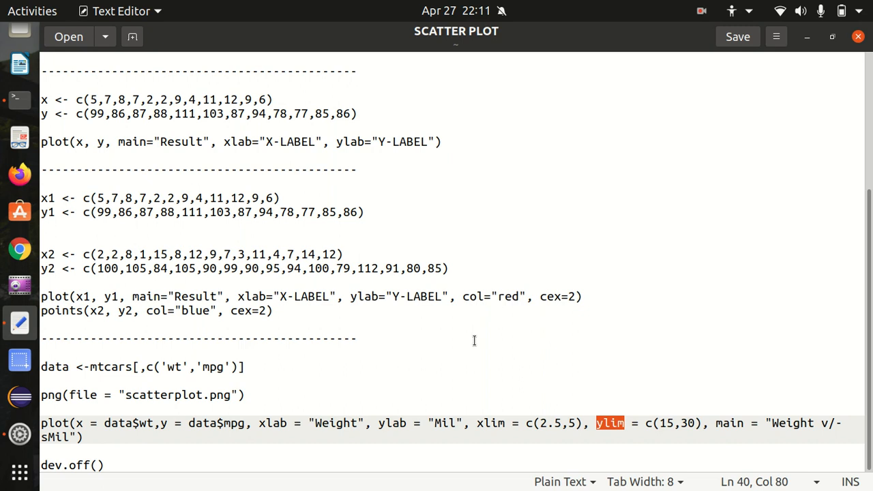
pyautogui.moveTo(573, 425)
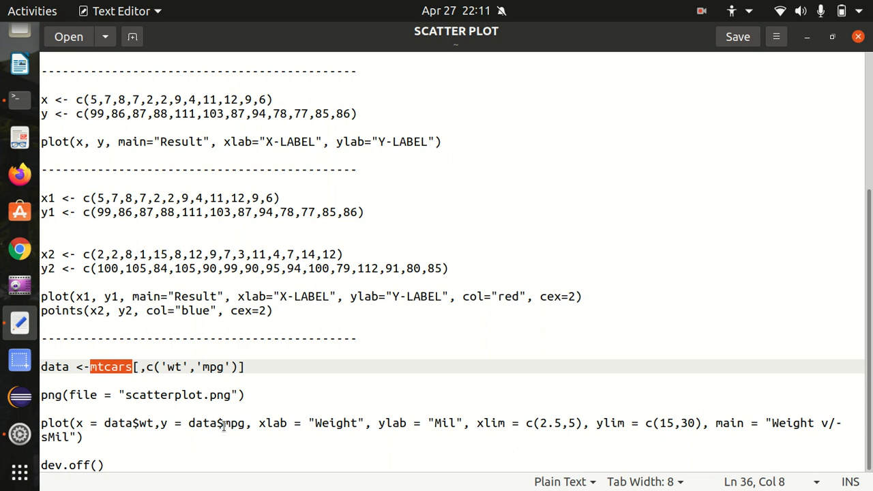
pyautogui.moveTo(520, 420)
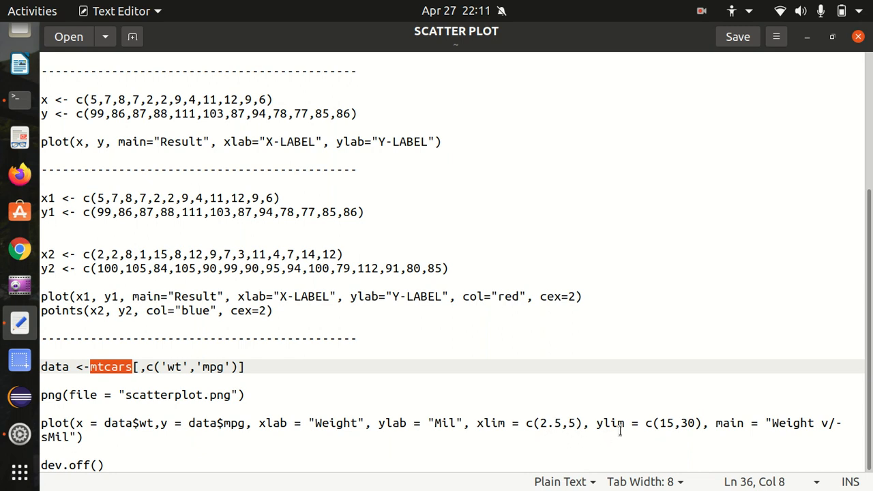
pyautogui.moveTo(658, 431)
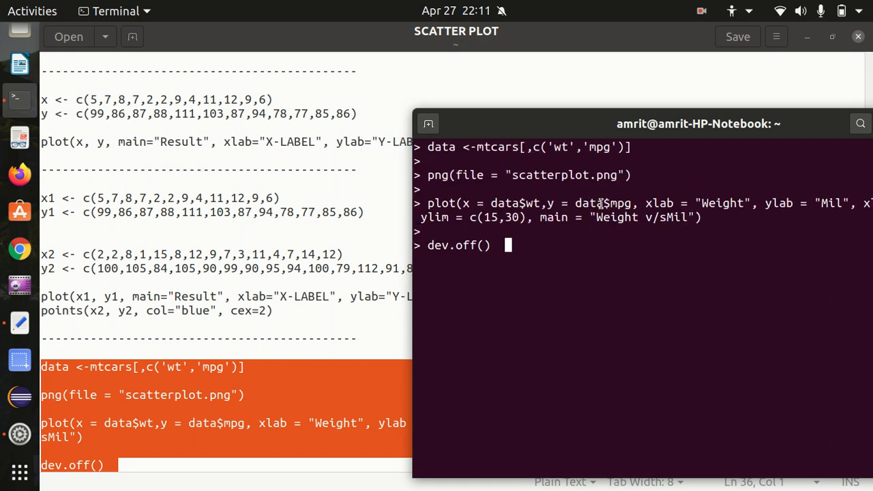
# Step: Run dev.off() to write scatterplot.png and highlight the saving line
pyautogui.press('Return')
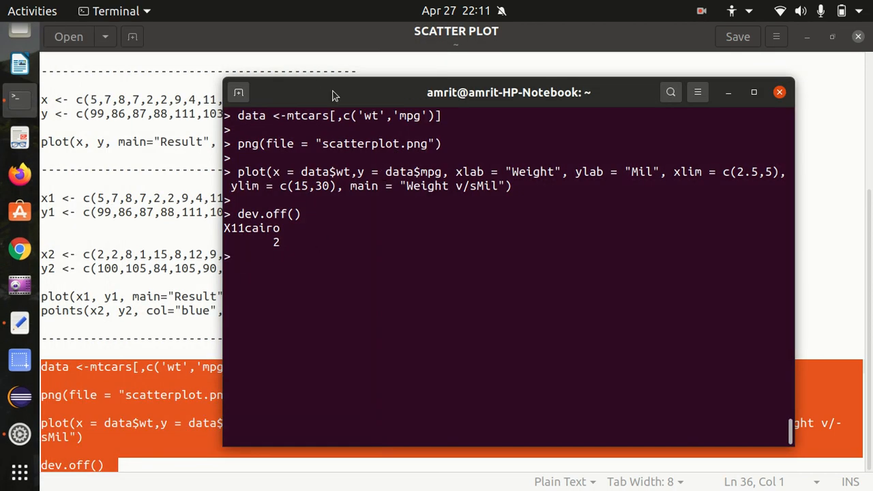
pyautogui.moveTo(508, 92); pyautogui.dragTo(586, 101)
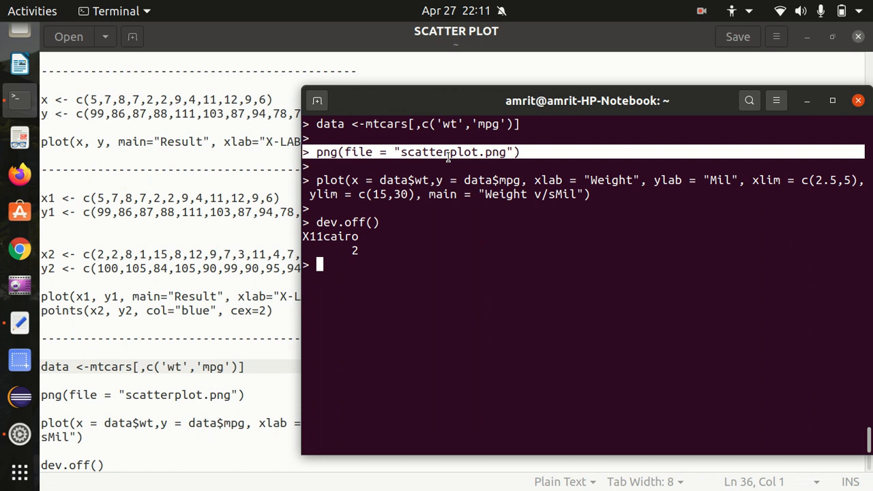
pyautogui.moveTo(166, 134)
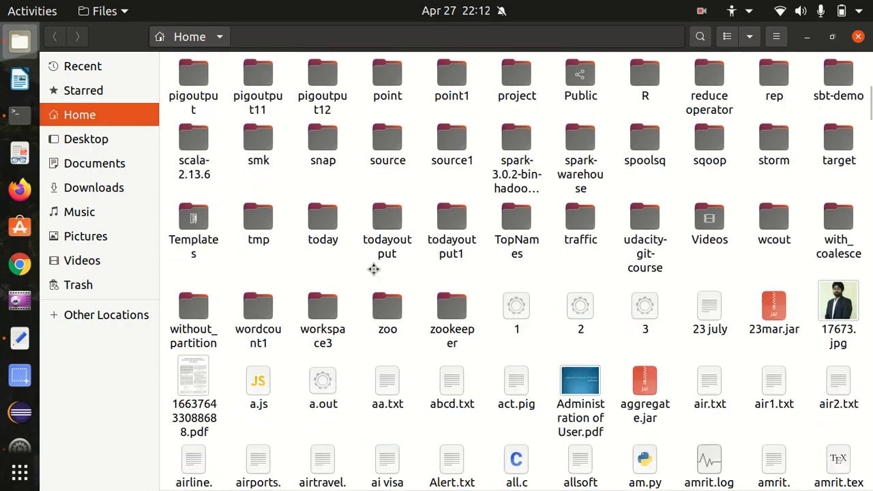
# Step: Find scatterplot.png in the Home folder and open it in Image Viewer
pyautogui.scroll(-3)
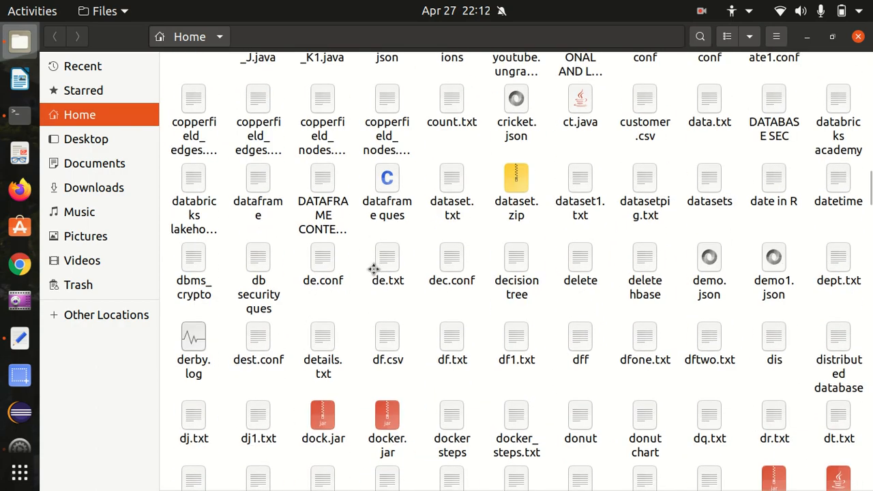
pyautogui.scroll(-3)
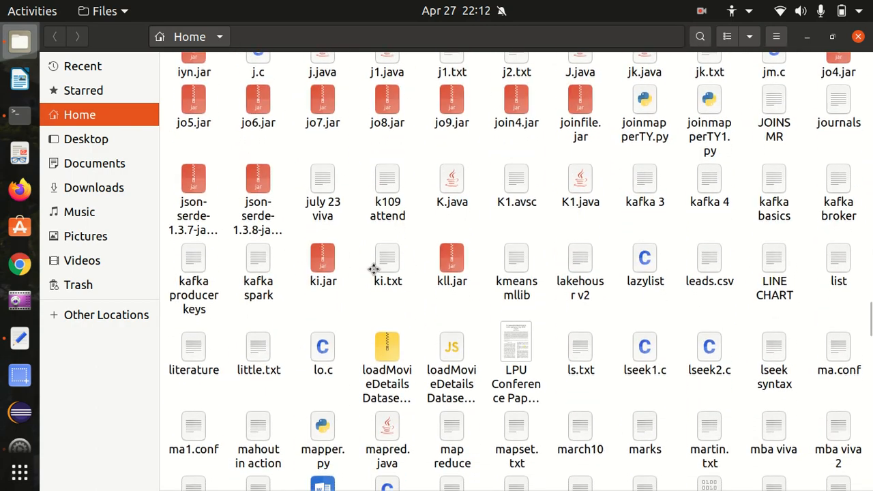
pyautogui.scroll(-3)
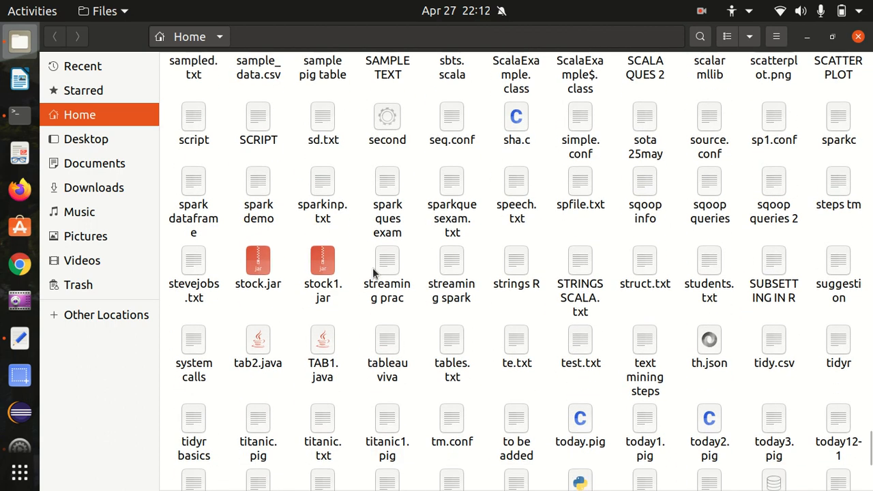
pyautogui.scroll(3)
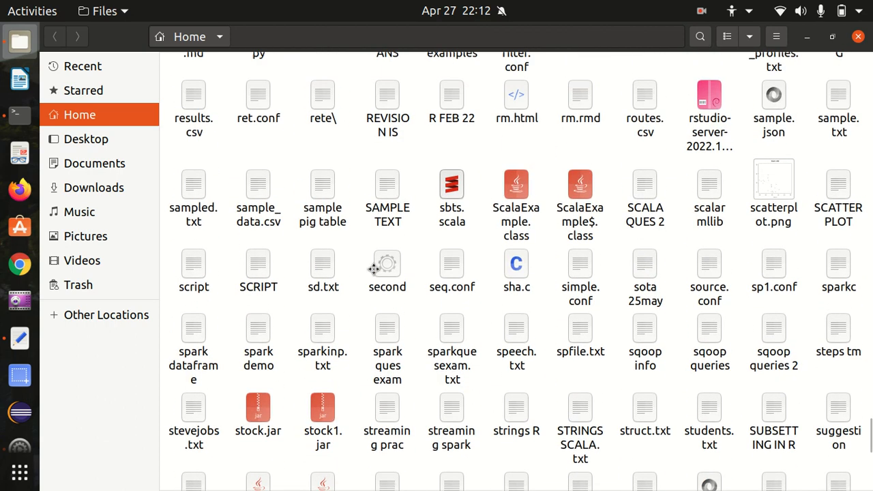
pyautogui.scroll(3)
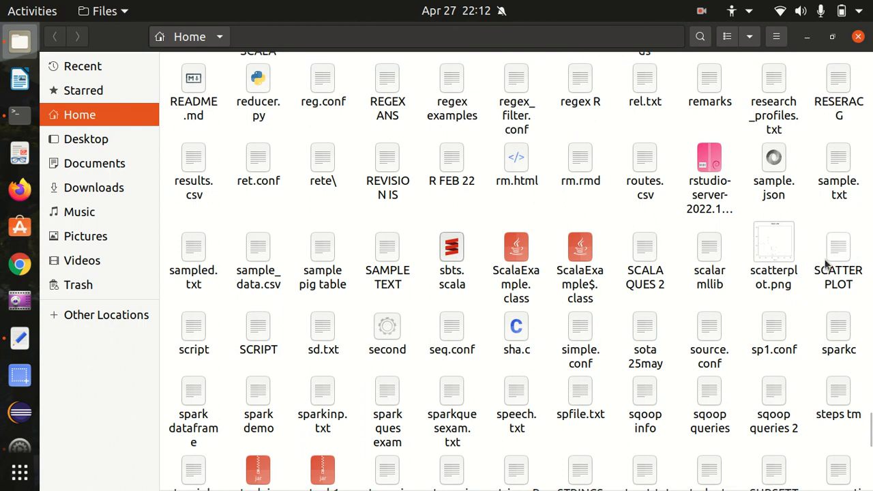
pyautogui.click(773, 246)
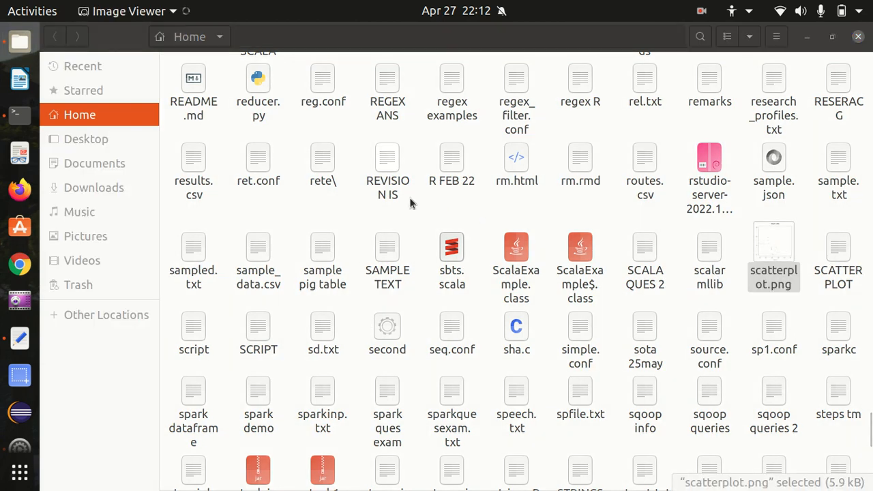
pyautogui.doubleClick(773, 252)
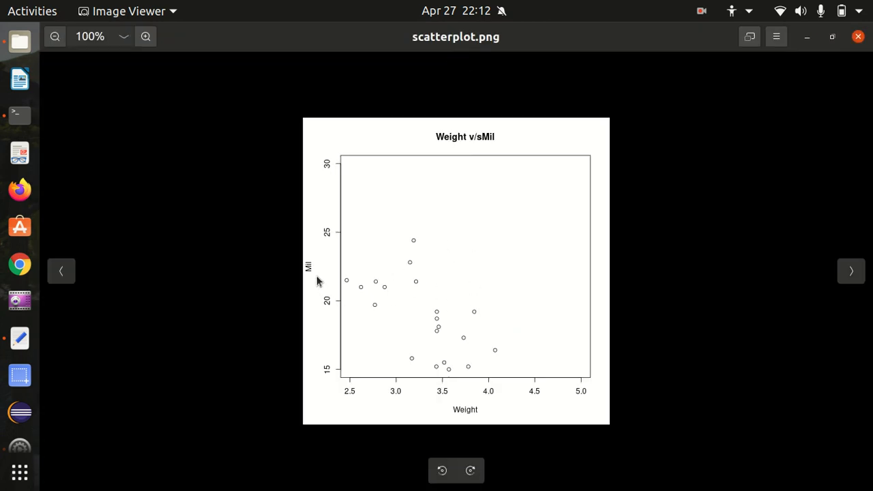
pyautogui.moveTo(346, 181)
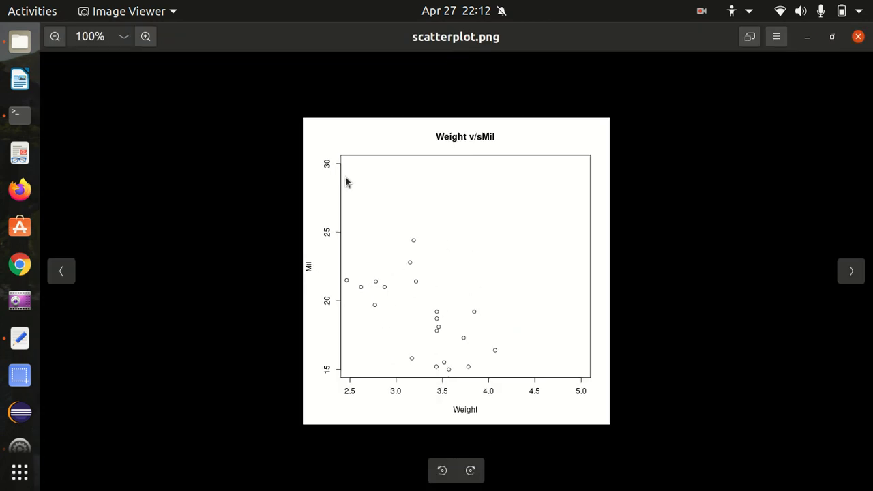
pyautogui.moveTo(375, 382)
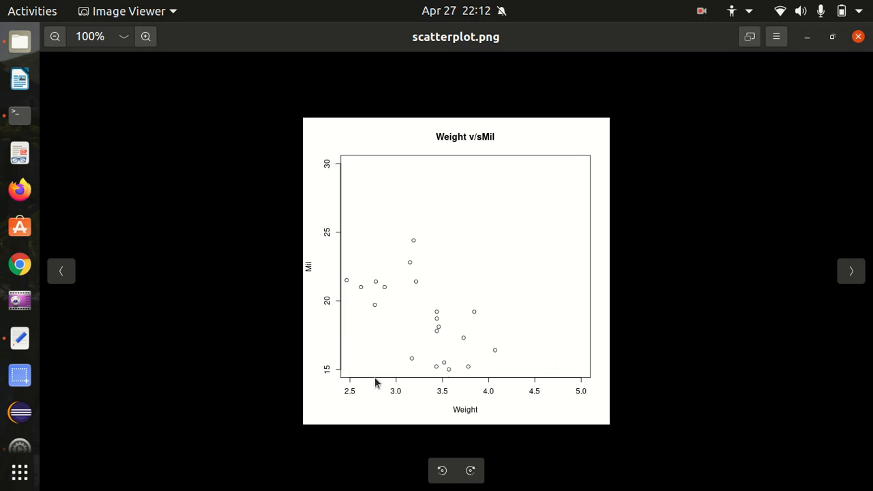
pyautogui.moveTo(566, 360)
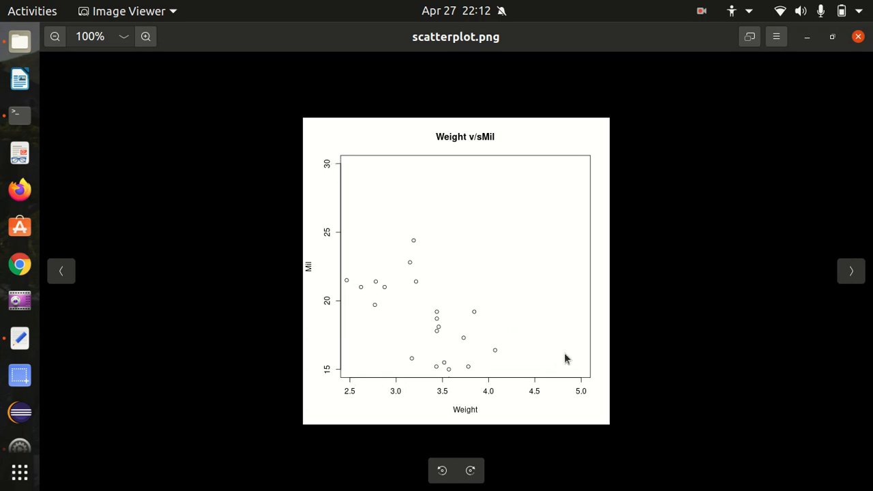